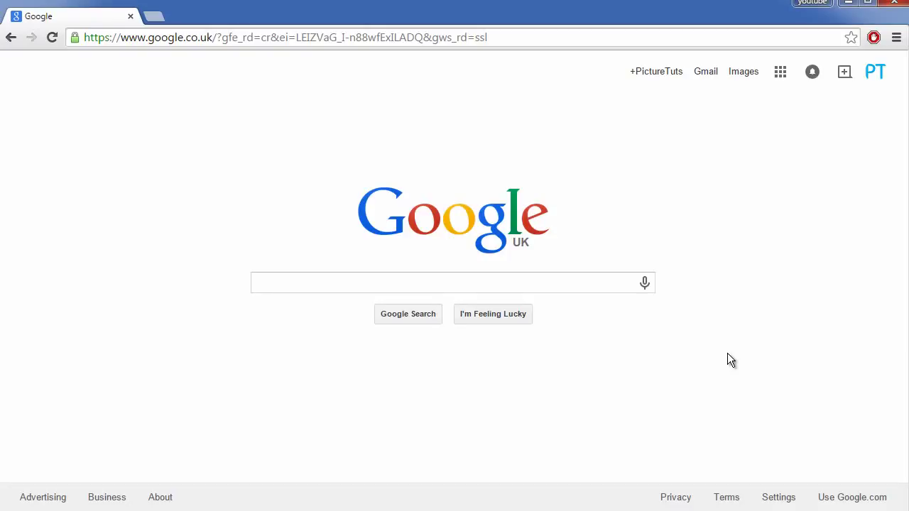
{"action": "mouse_move", "coordinate": [735, 404]}
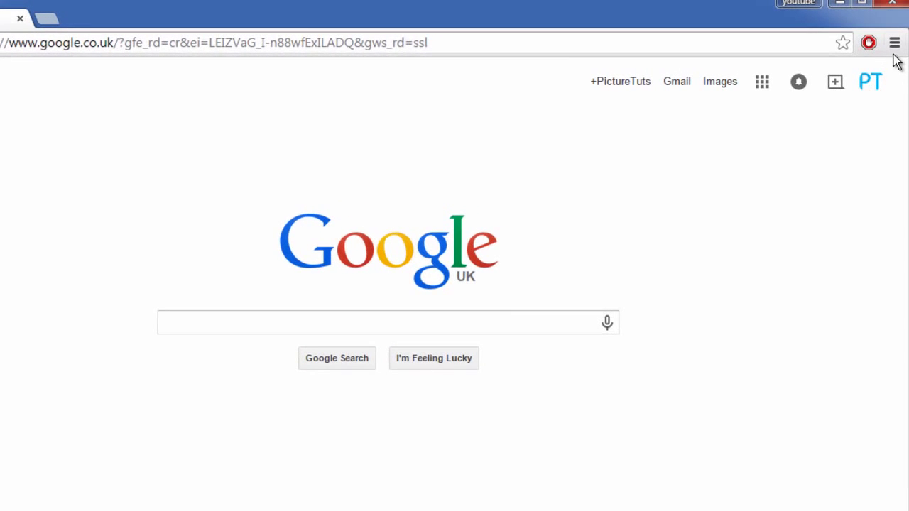
- Reach the Languages section of Chrome Settings from the browser menu
{"action": "left_click", "coordinate": [894, 42]}
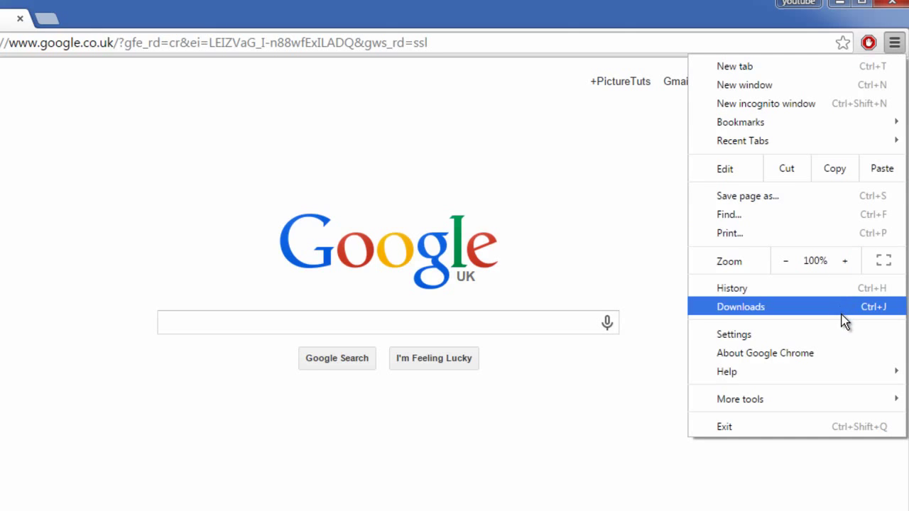
{"action": "left_click", "coordinate": [733, 335]}
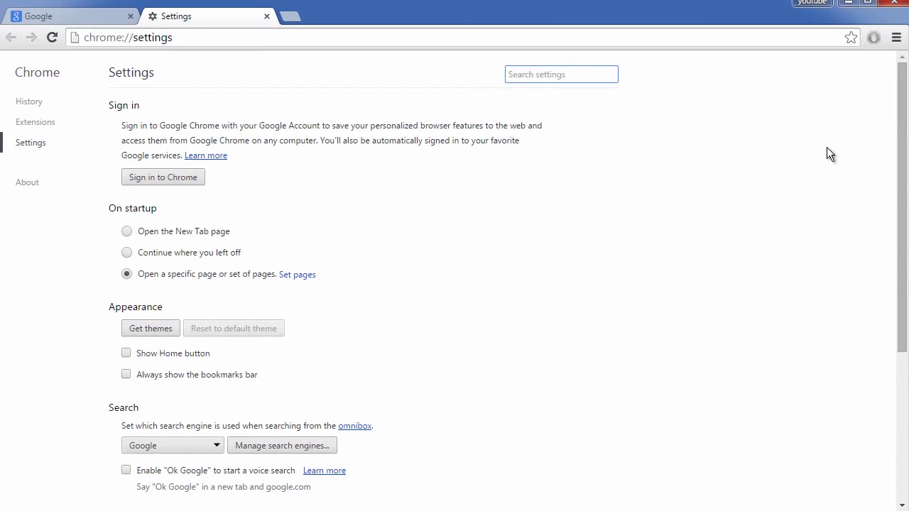
{"action": "scroll", "scroll_direction": "down", "scroll_amount": 3}
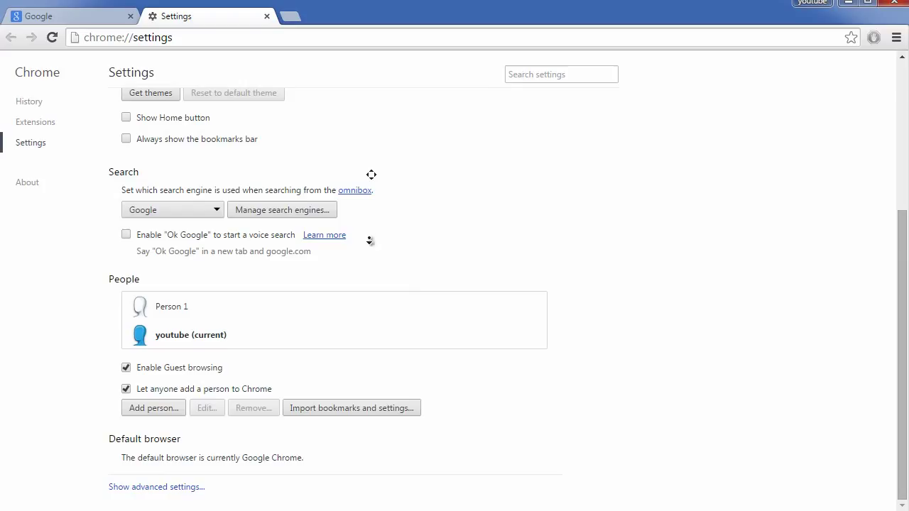
{"action": "mouse_move", "coordinate": [241, 474]}
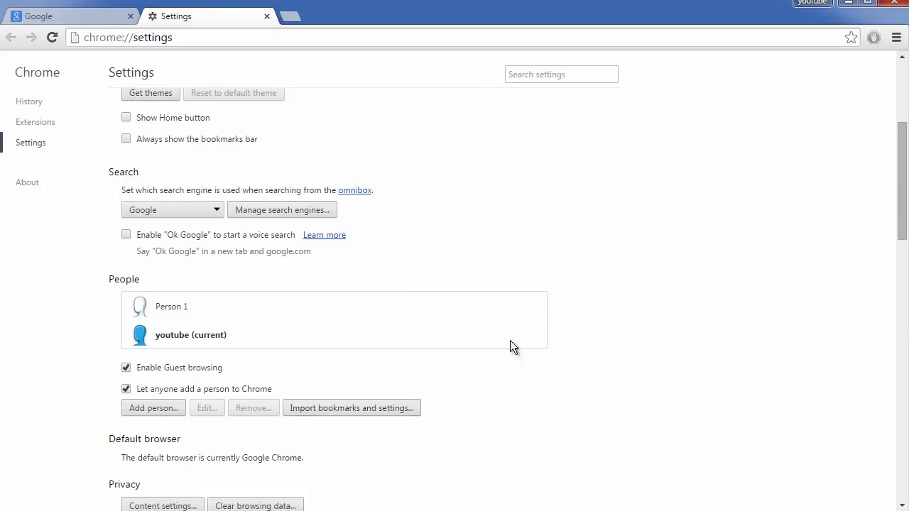
{"action": "scroll", "scroll_direction": "down", "scroll_amount": 3}
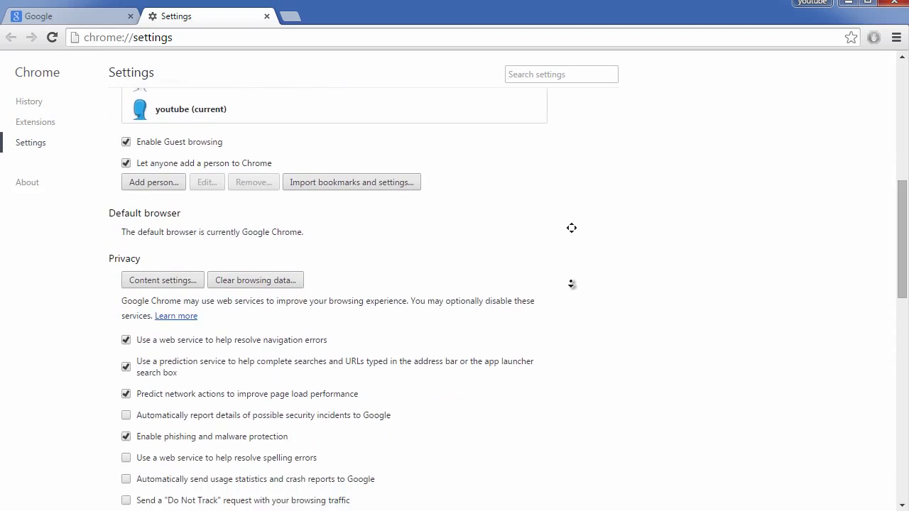
{"action": "scroll", "scroll_direction": "down", "scroll_amount": 3}
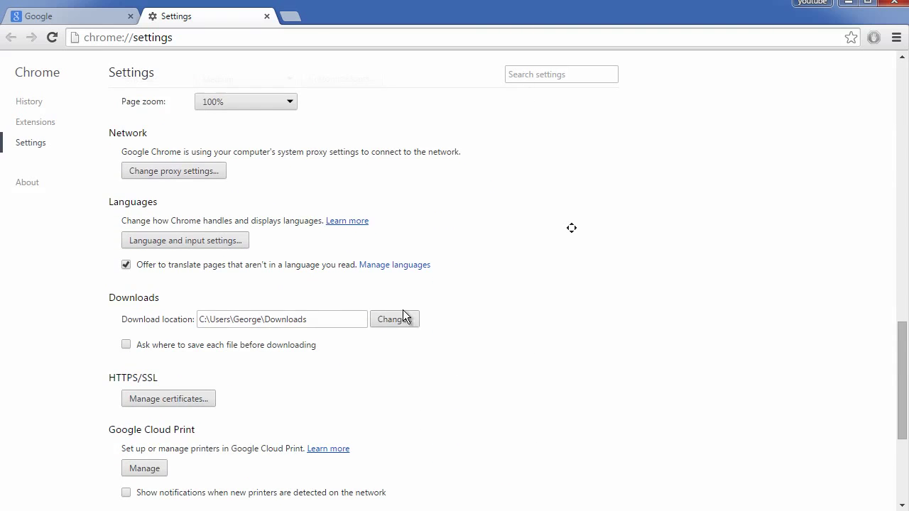
{"action": "mouse_move", "coordinate": [112, 264]}
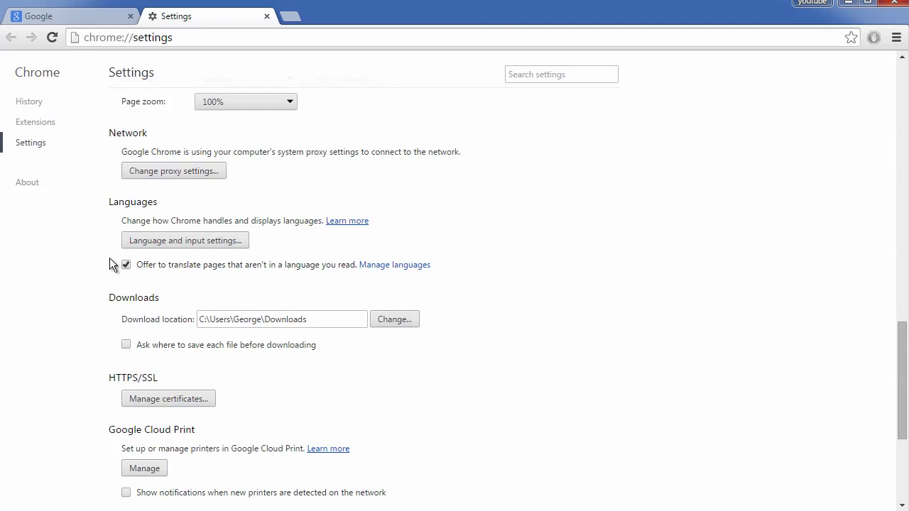
{"action": "mouse_move", "coordinate": [157, 250]}
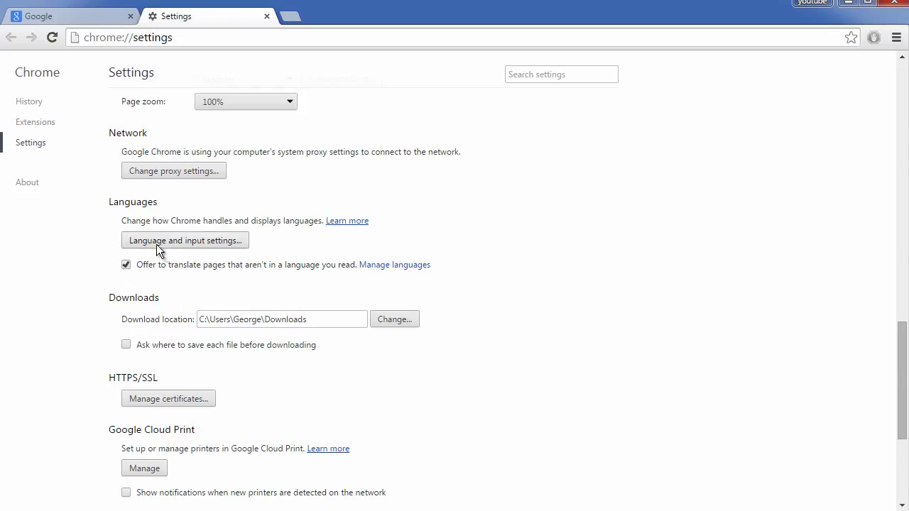
- Add French to Chrome's language list through the Languages dialog
{"action": "left_click", "coordinate": [185, 240]}
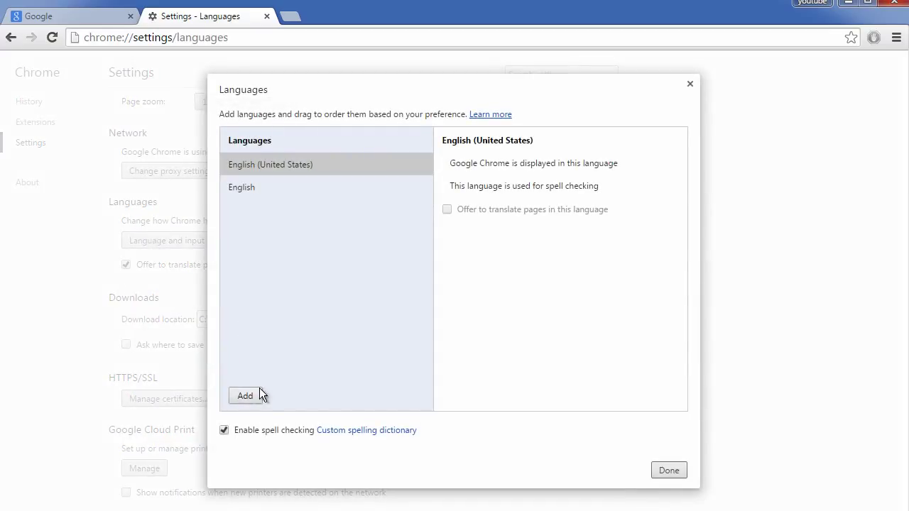
{"action": "left_click", "coordinate": [244, 394]}
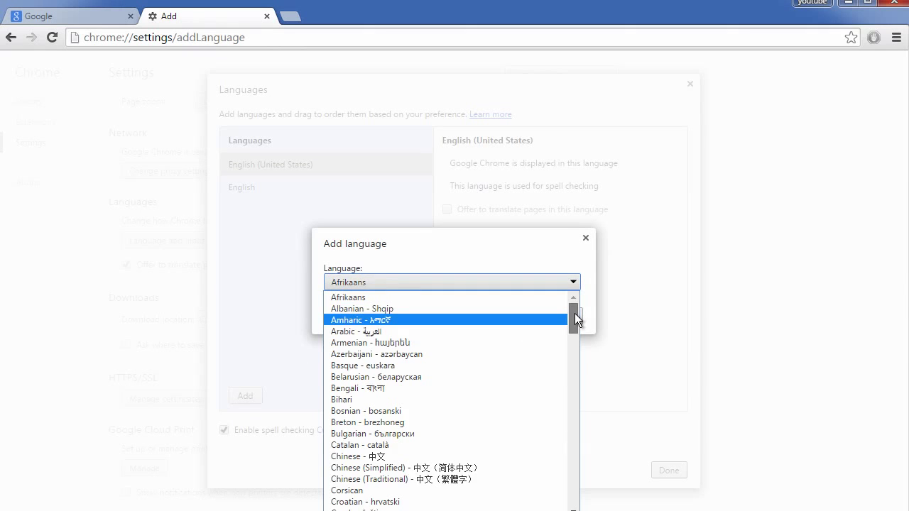
{"action": "scroll", "scroll_direction": "down", "scroll_amount": 3}
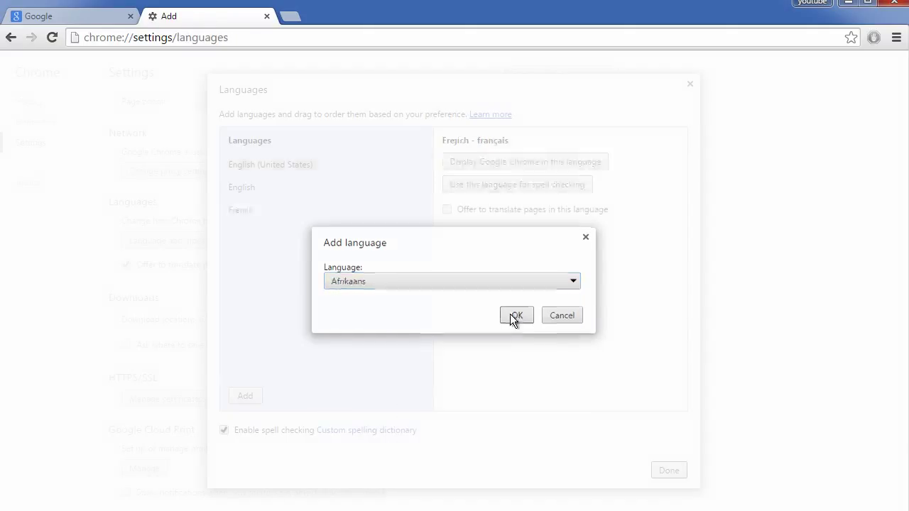
{"action": "left_click", "coordinate": [517, 315]}
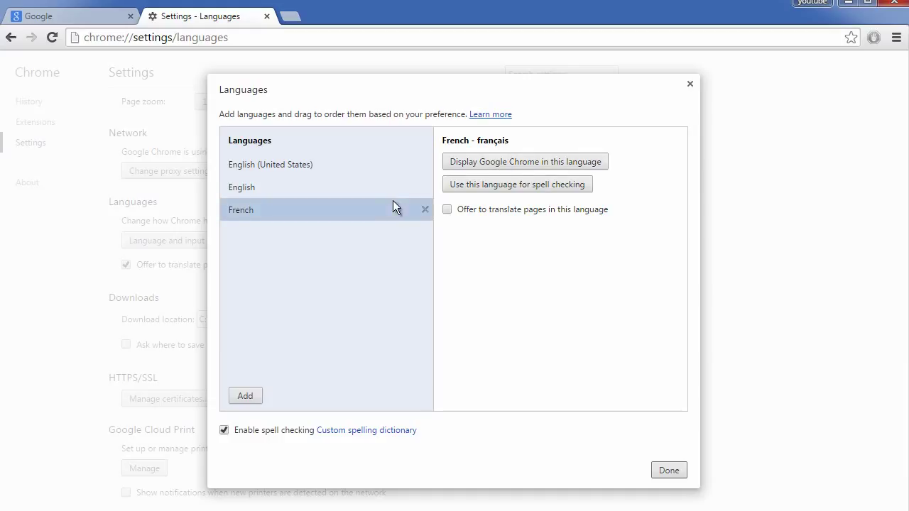
{"action": "mouse_move", "coordinate": [504, 159]}
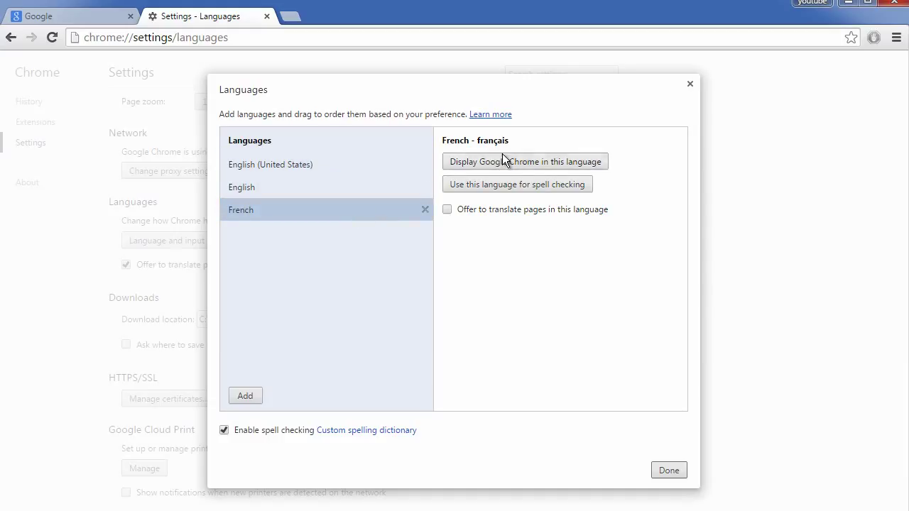
- Make French the display language, leaving the relaunch notice pending
{"action": "left_click", "coordinate": [524, 162]}
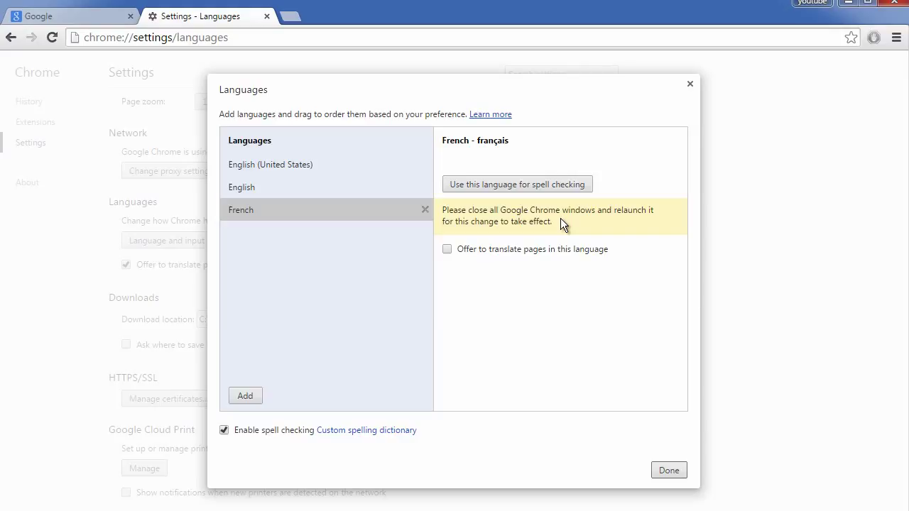
{"action": "mouse_move", "coordinate": [845, 375]}
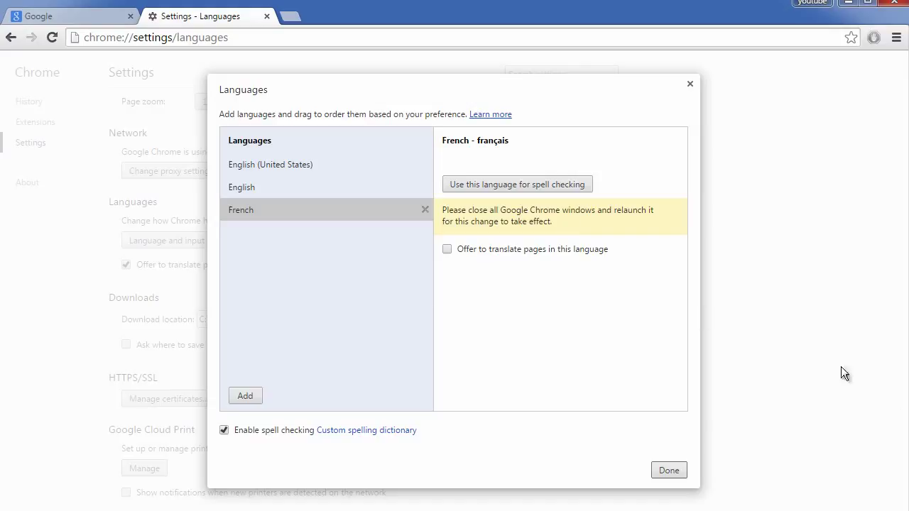